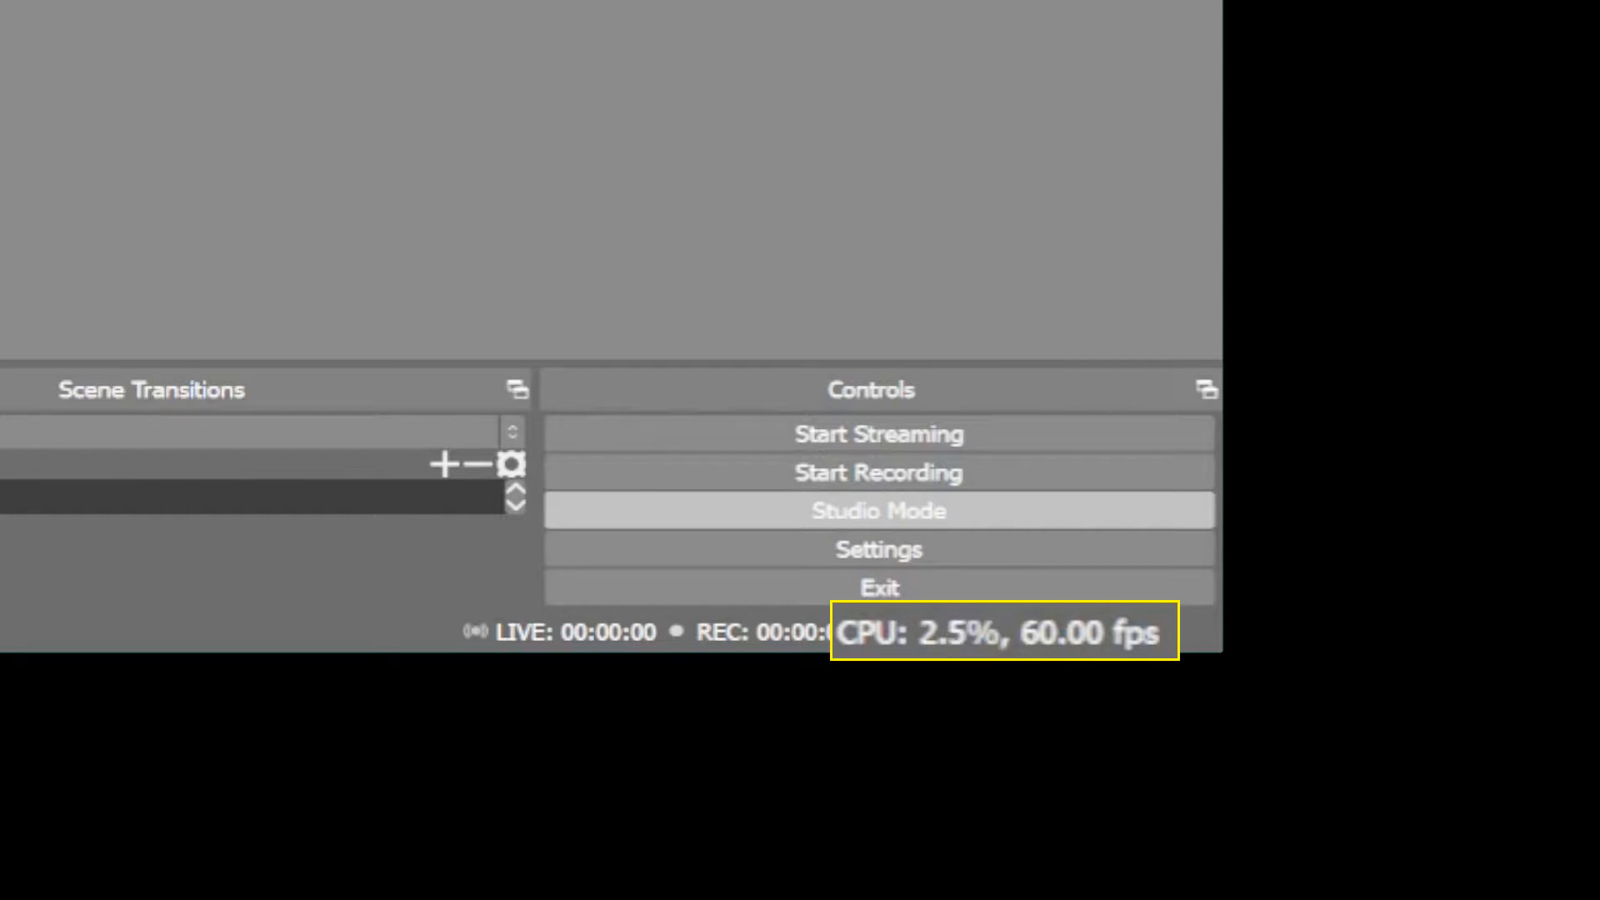
pyautogui.click(878, 510)
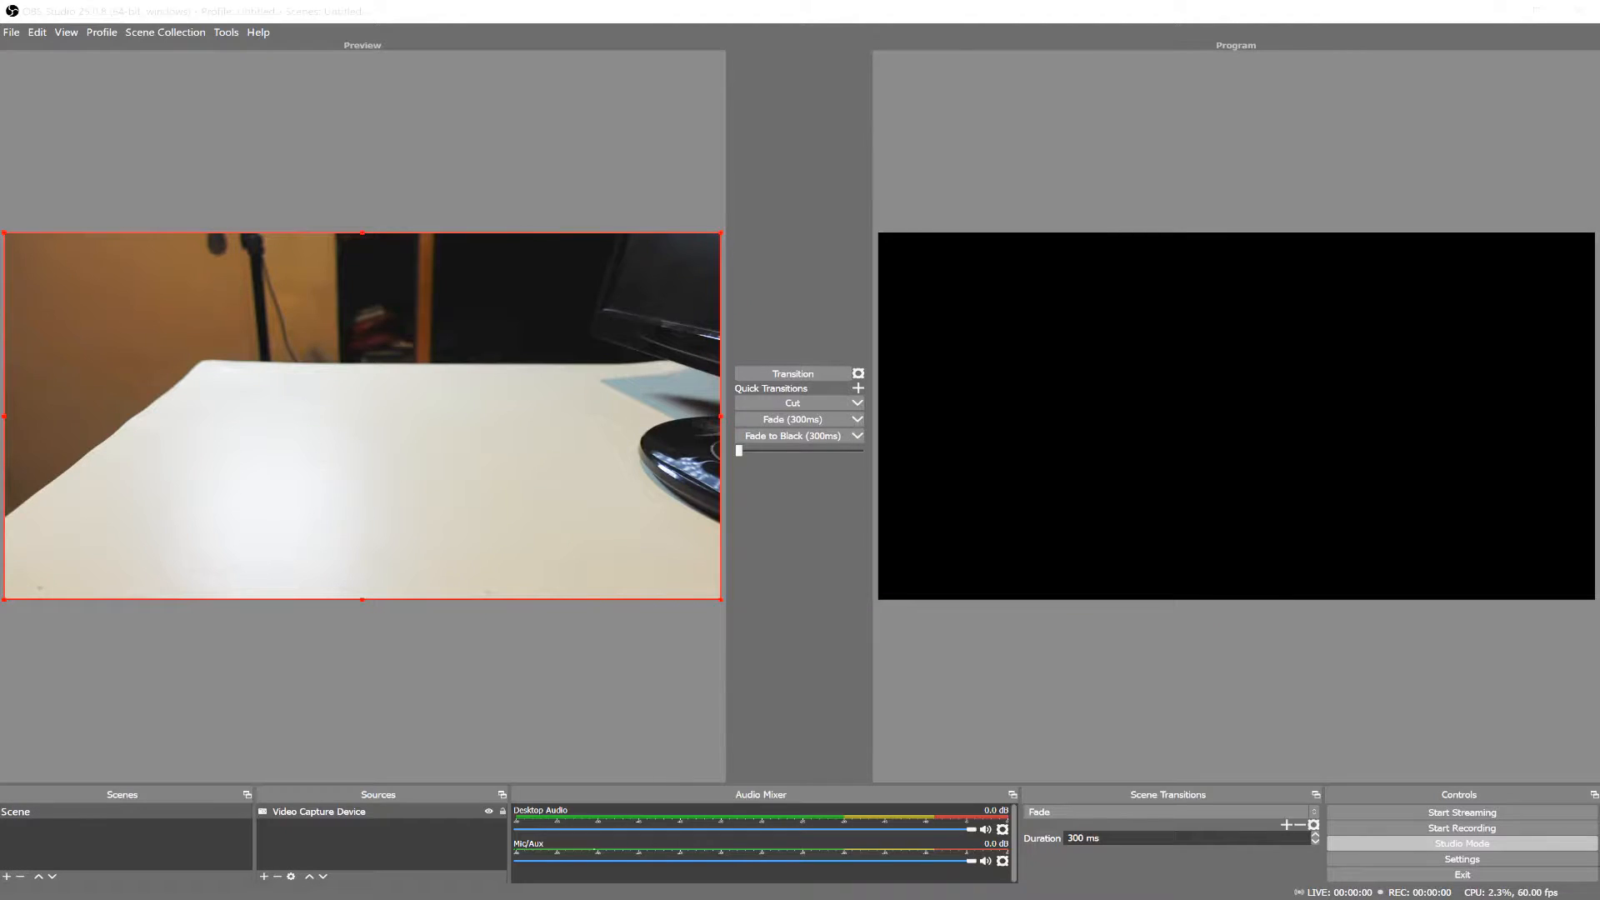